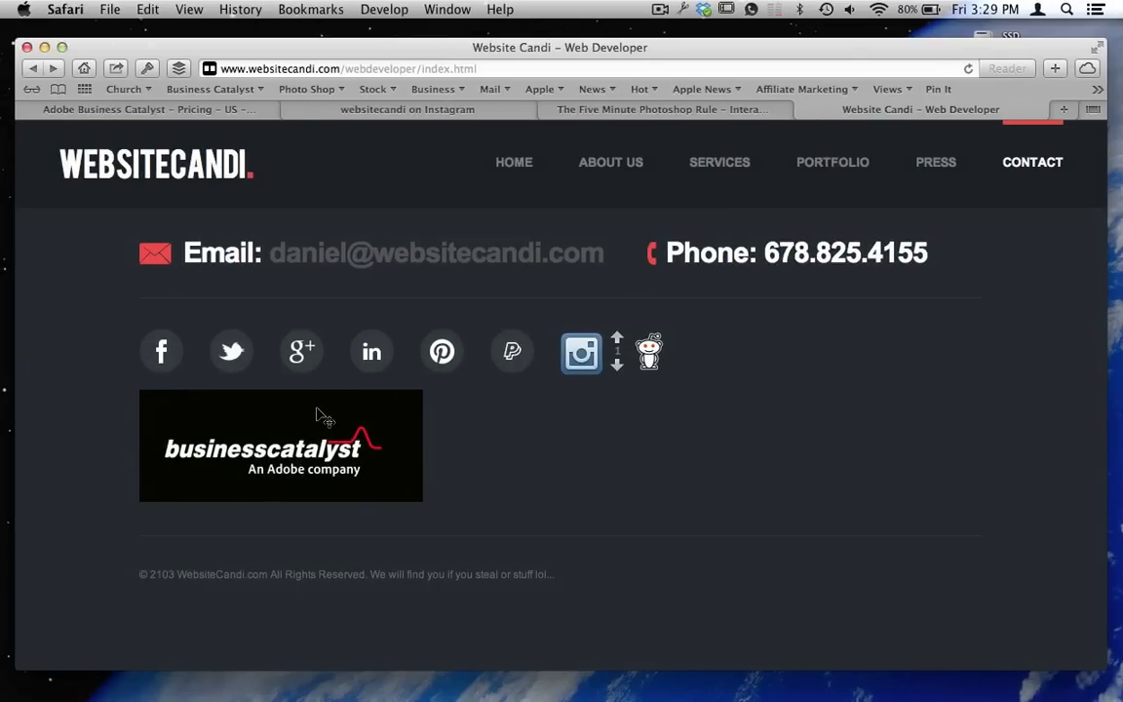
pyautogui.moveTo(293, 424)
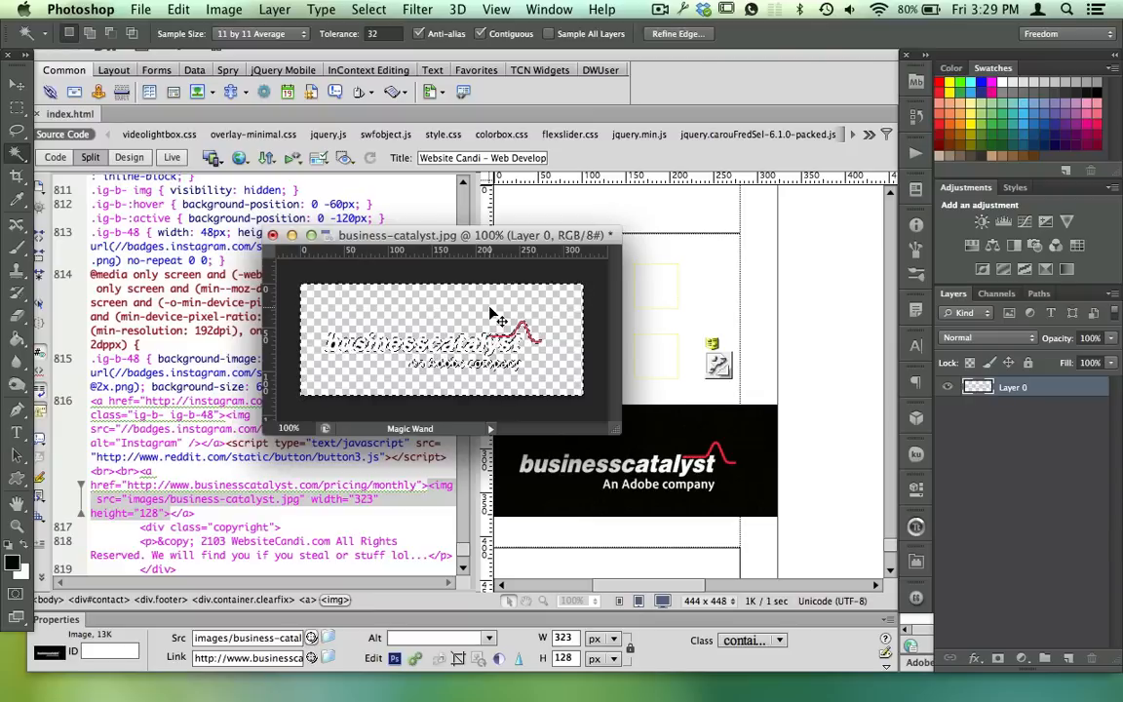
# - Deselect and undo the Magic Wand deletion, restoring the logo's black background
pyautogui.press('cmd+d')
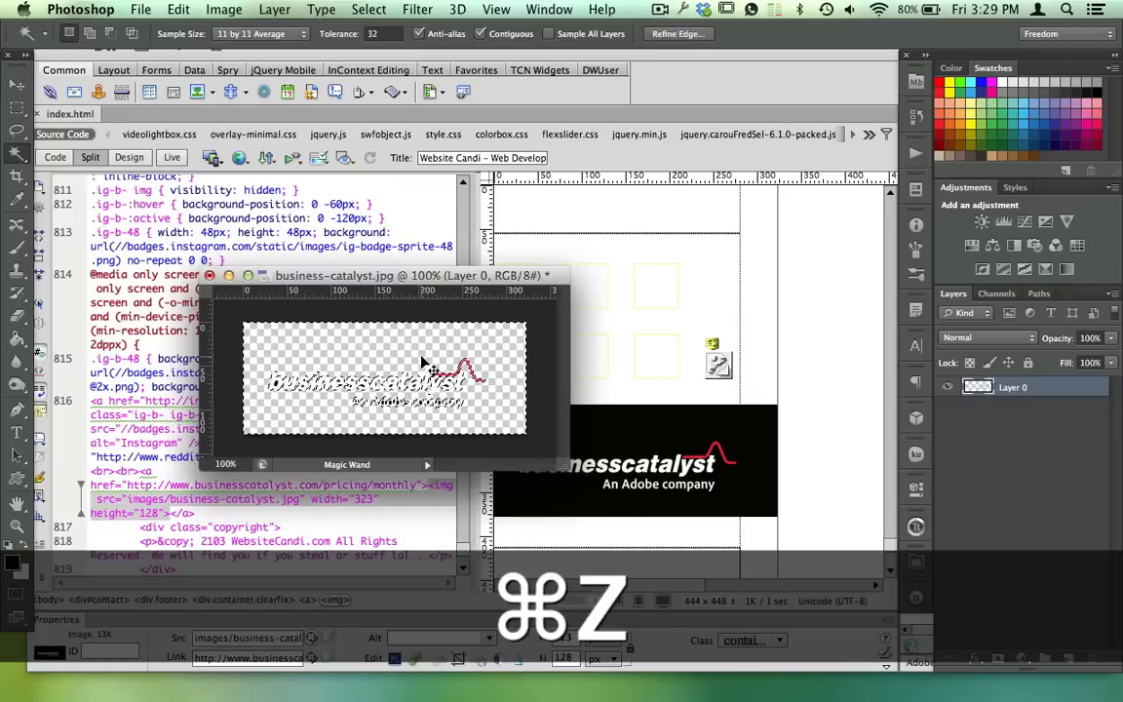
pyautogui.press('cmd+z')
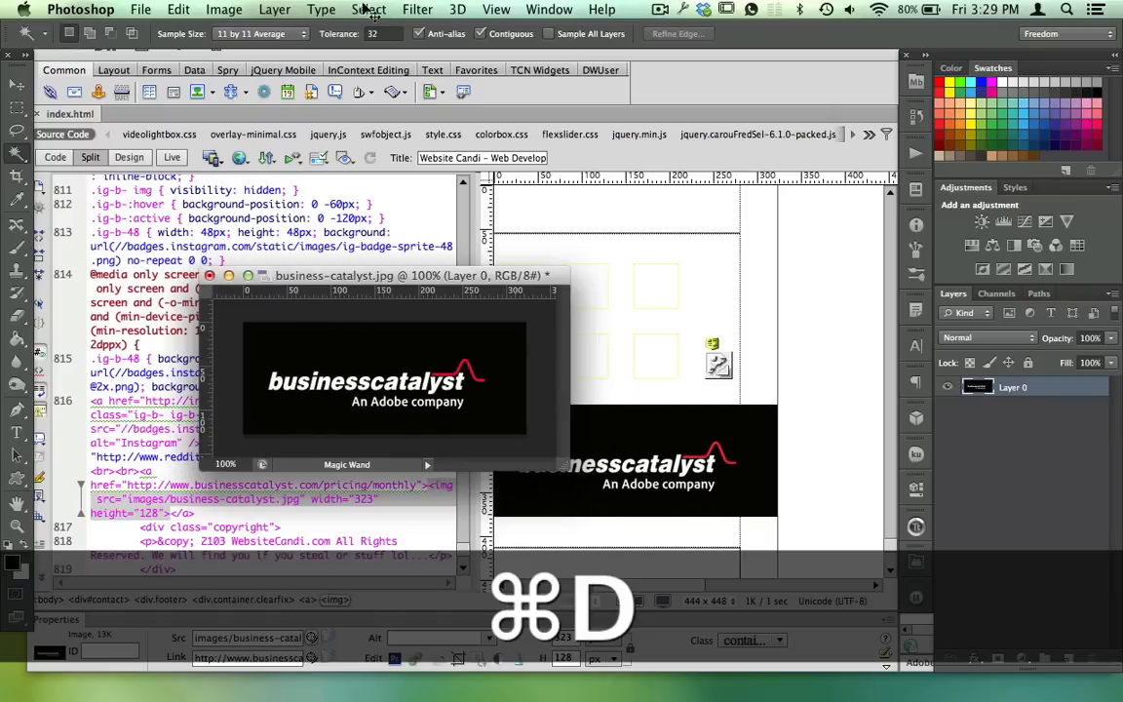
pyautogui.click(368, 9)
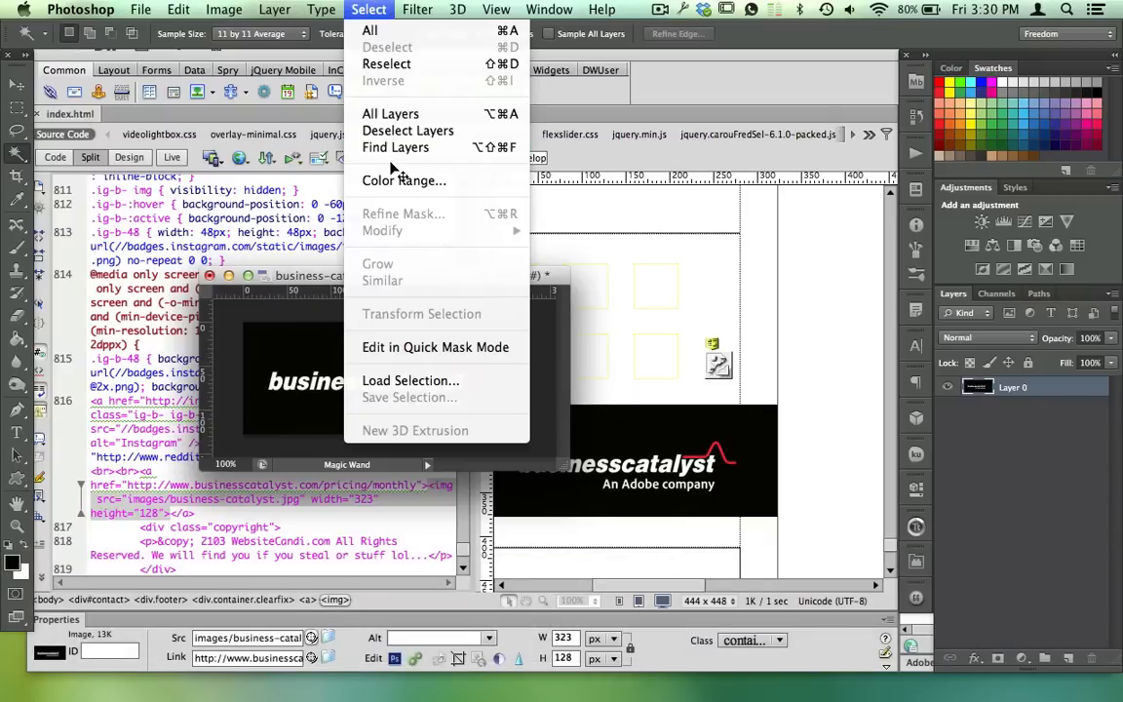
# - Open Color Range, move its dialog off the image, and set Fuzziness to 178
pyautogui.click(404, 180)
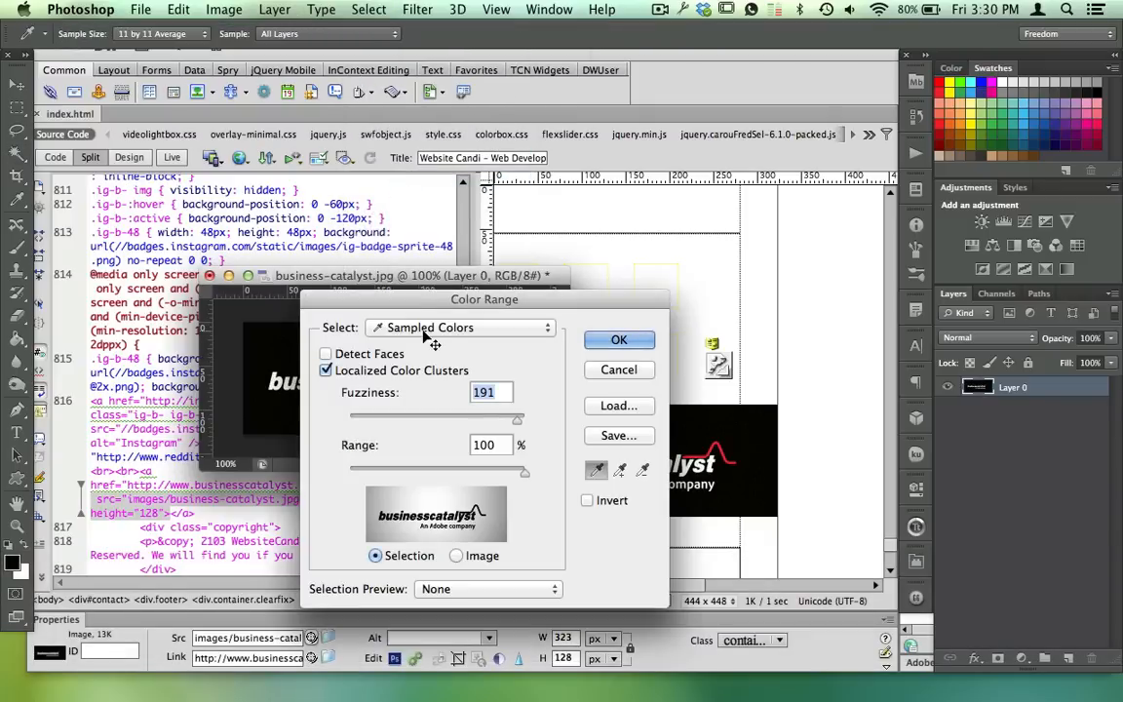
pyautogui.moveTo(485, 299); pyautogui.dragTo(752, 176)
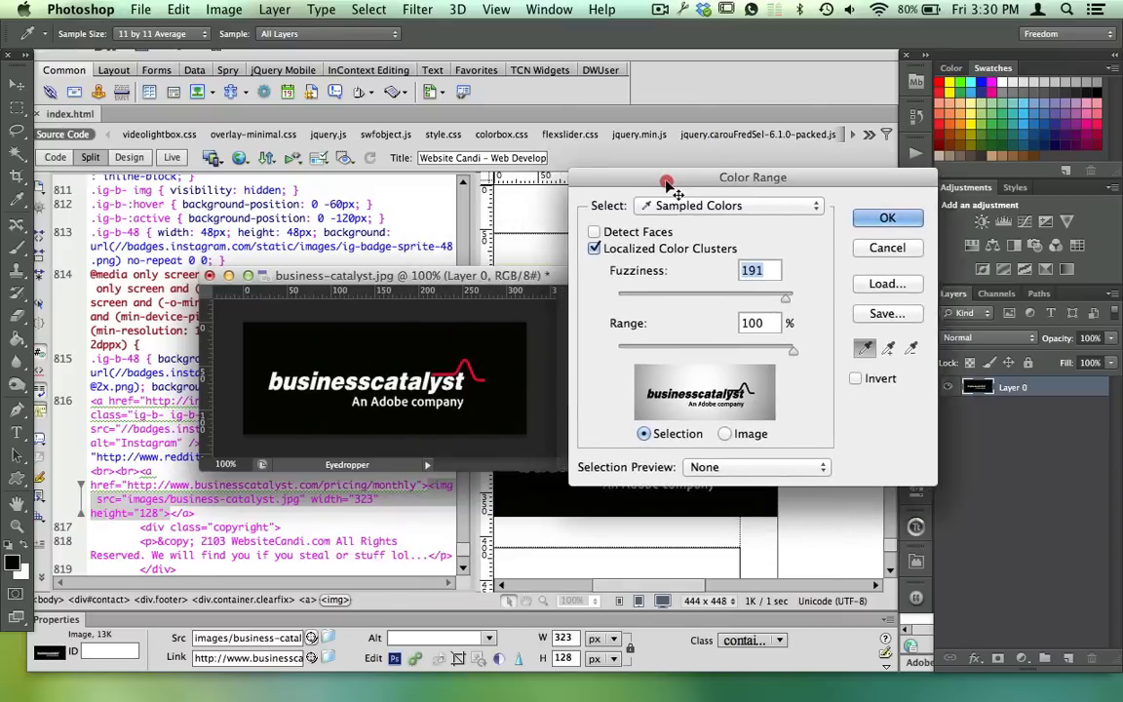
pyautogui.moveTo(667, 176); pyautogui.dragTo(795, 195)
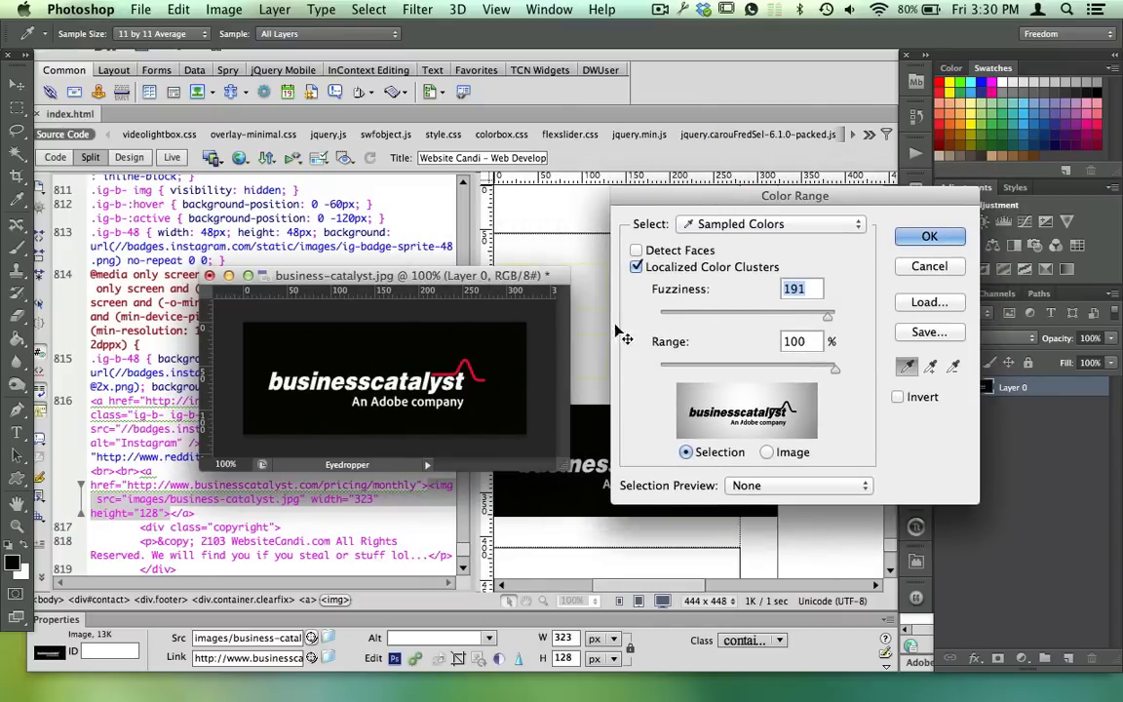
pyautogui.moveTo(409, 353)
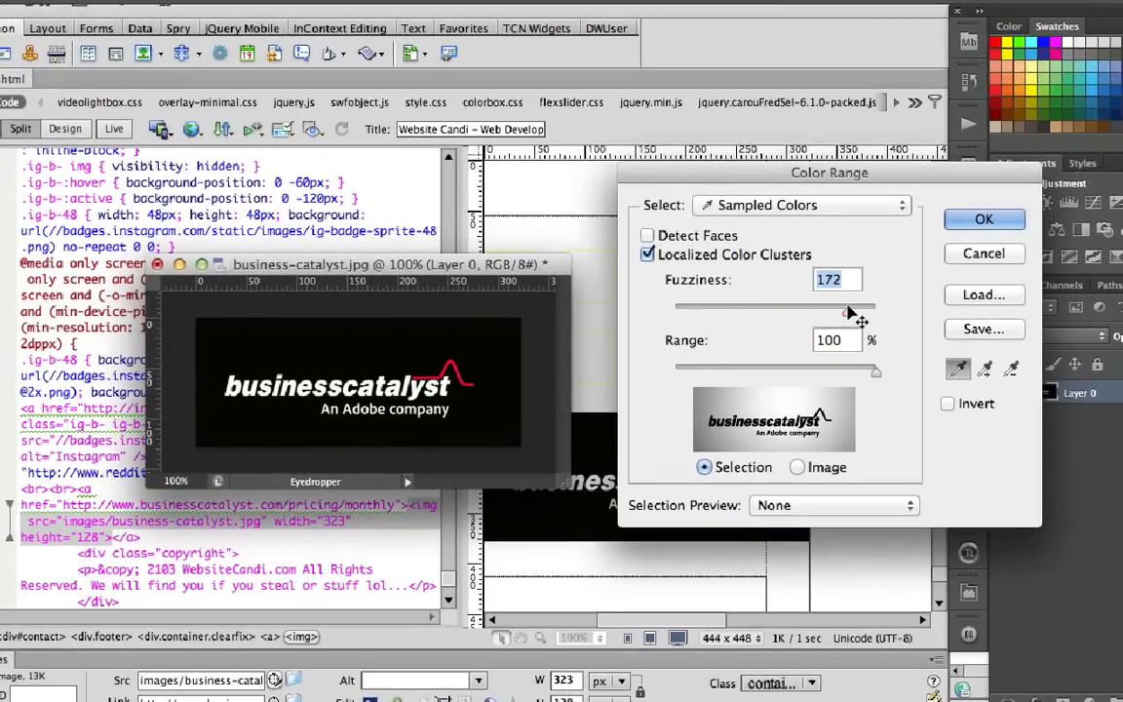
pyautogui.moveTo(828, 306); pyautogui.dragTo(856, 306)
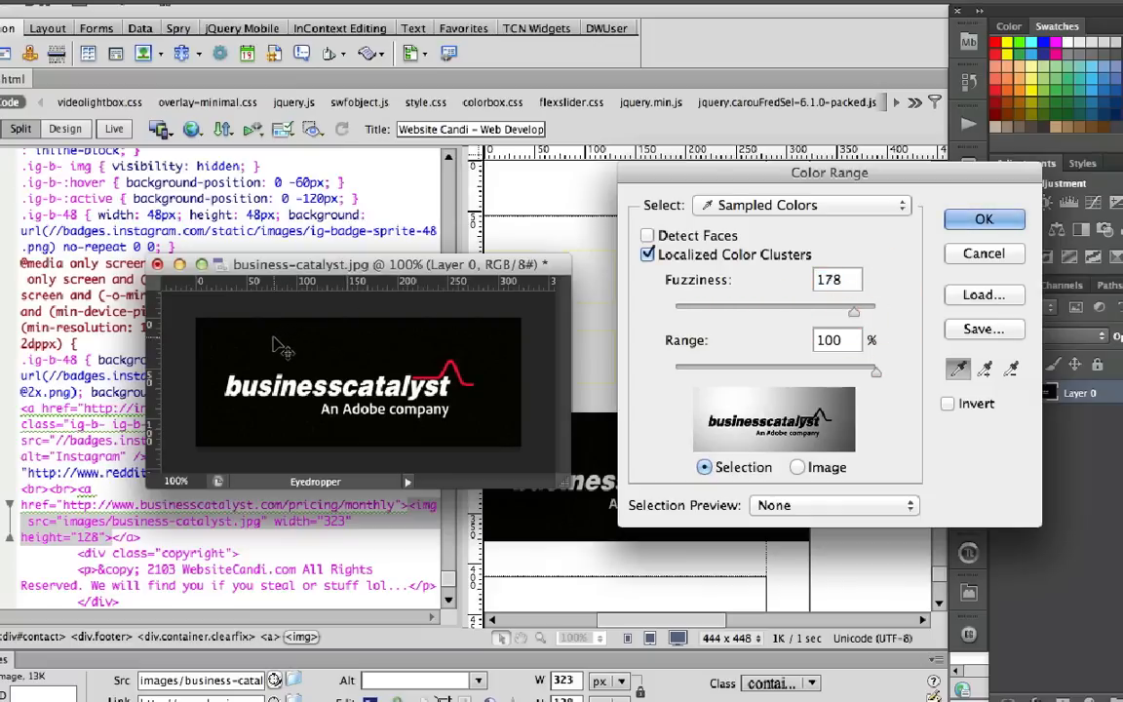
pyautogui.moveTo(380, 343)
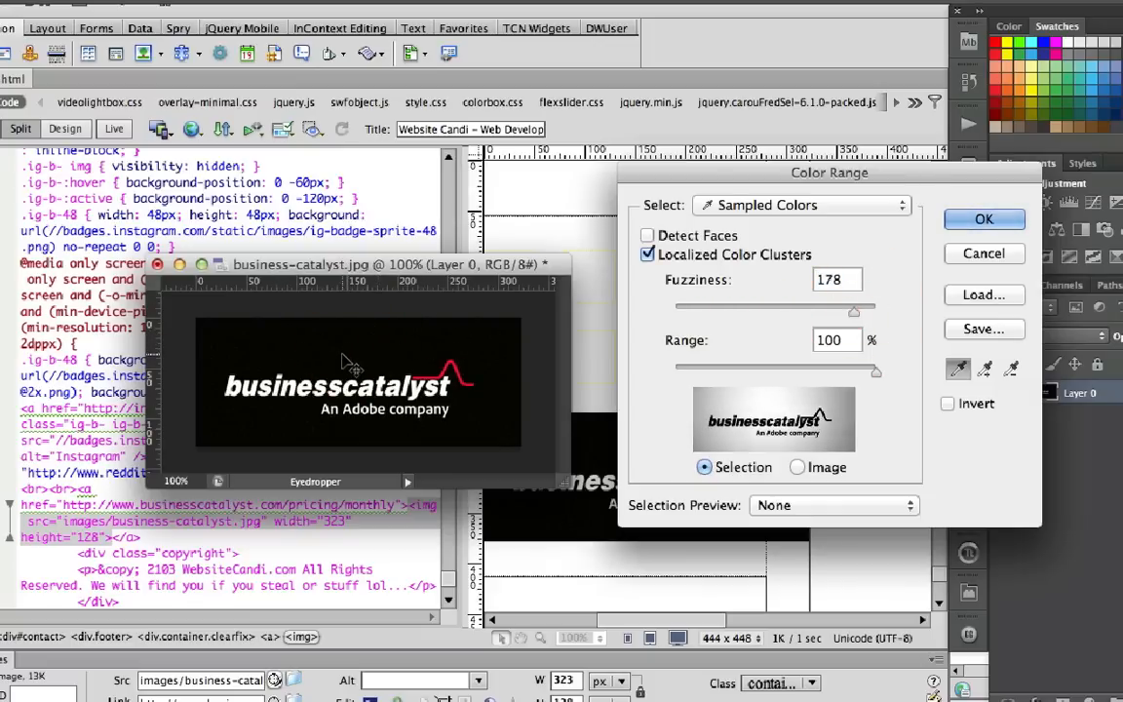
pyautogui.moveTo(856, 414)
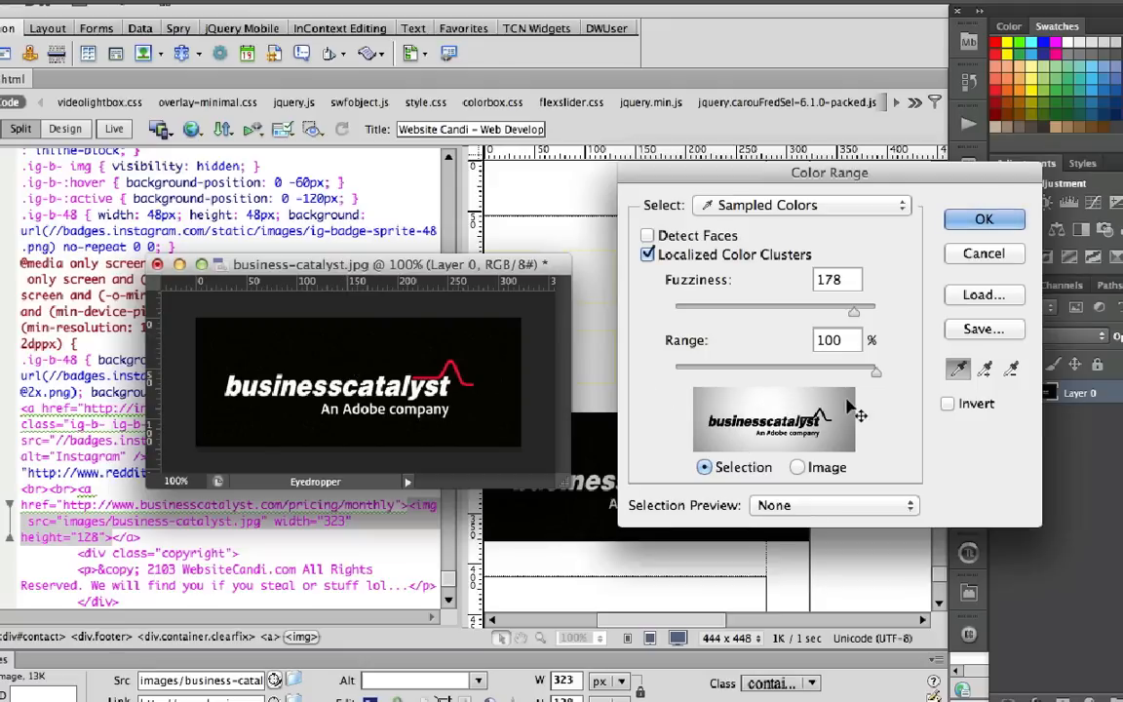
pyautogui.moveTo(505, 422)
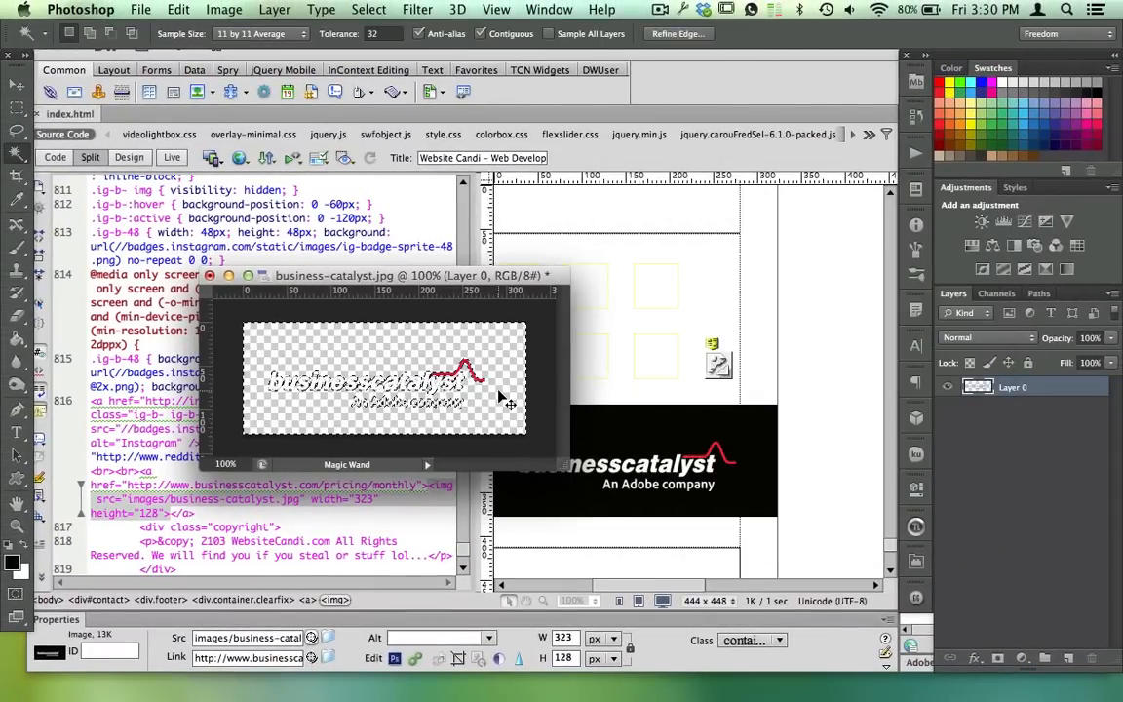
# - Deselect after clearing the black background from the Business Catalyst logo
pyautogui.press('cmd+d')
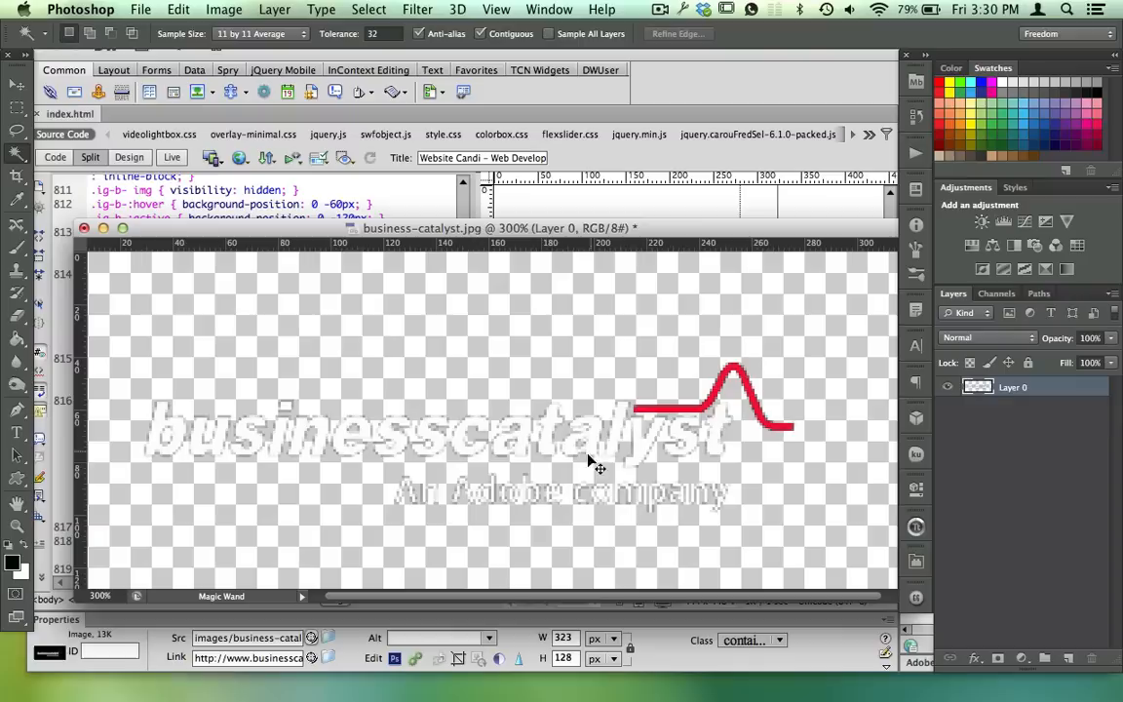
pyautogui.moveTo(546, 511)
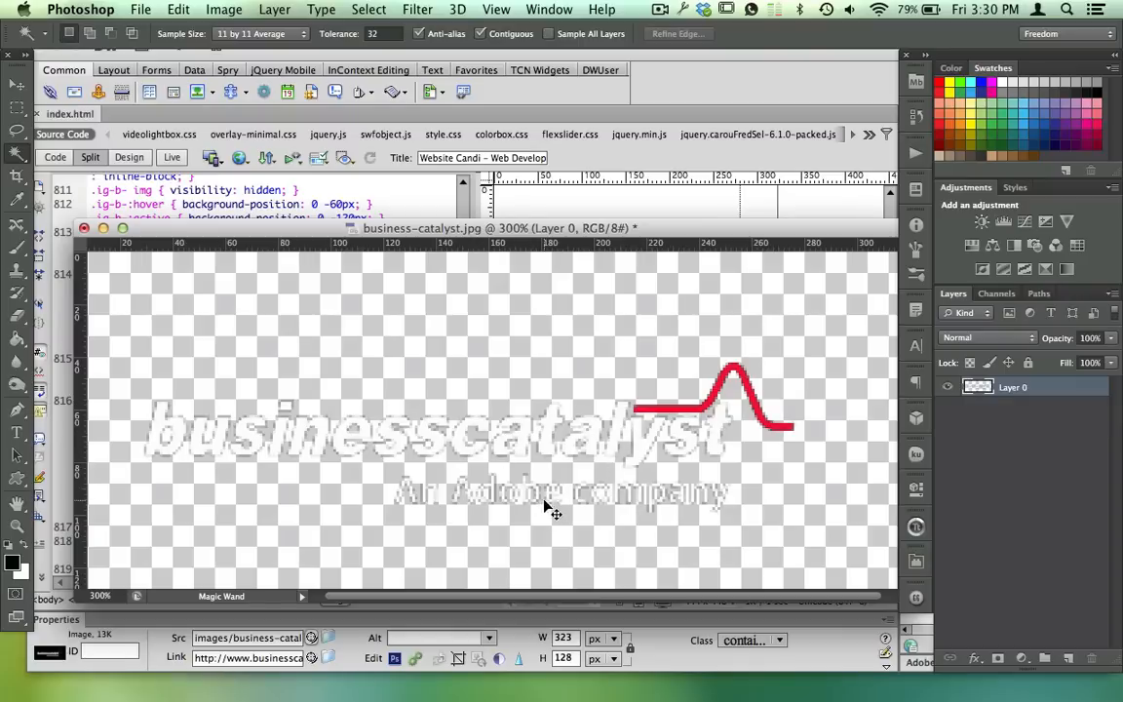
pyautogui.moveTo(377, 363)
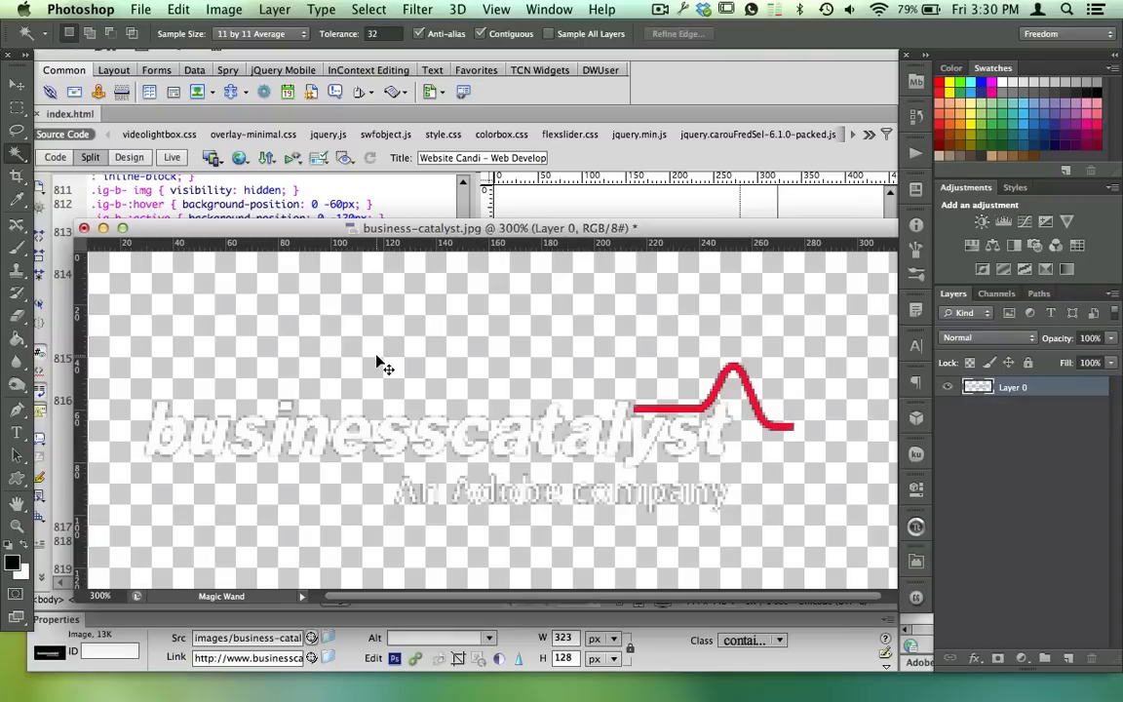
pyautogui.moveTo(668, 366)
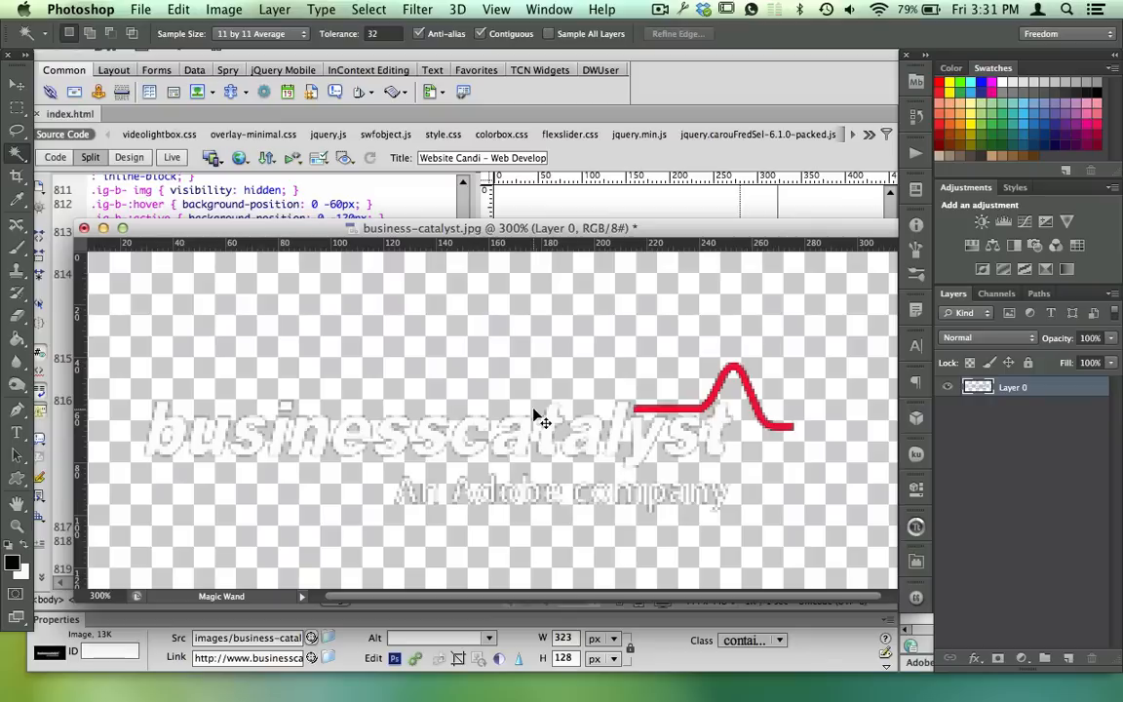
pyautogui.moveTo(455, 345)
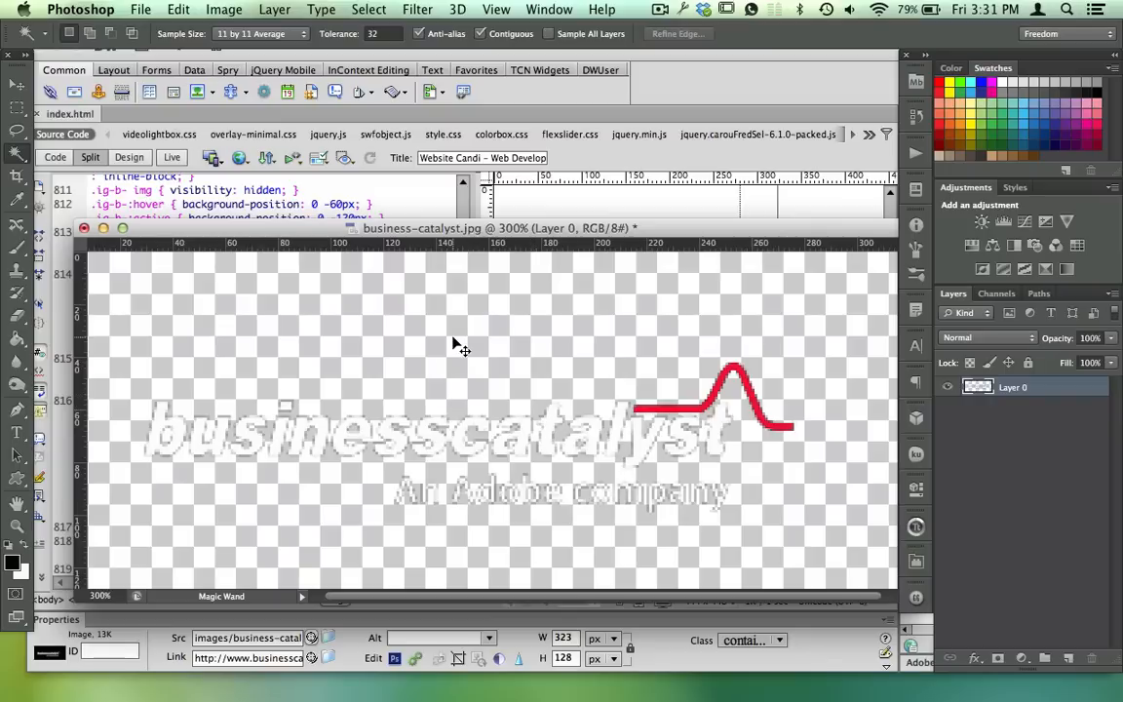